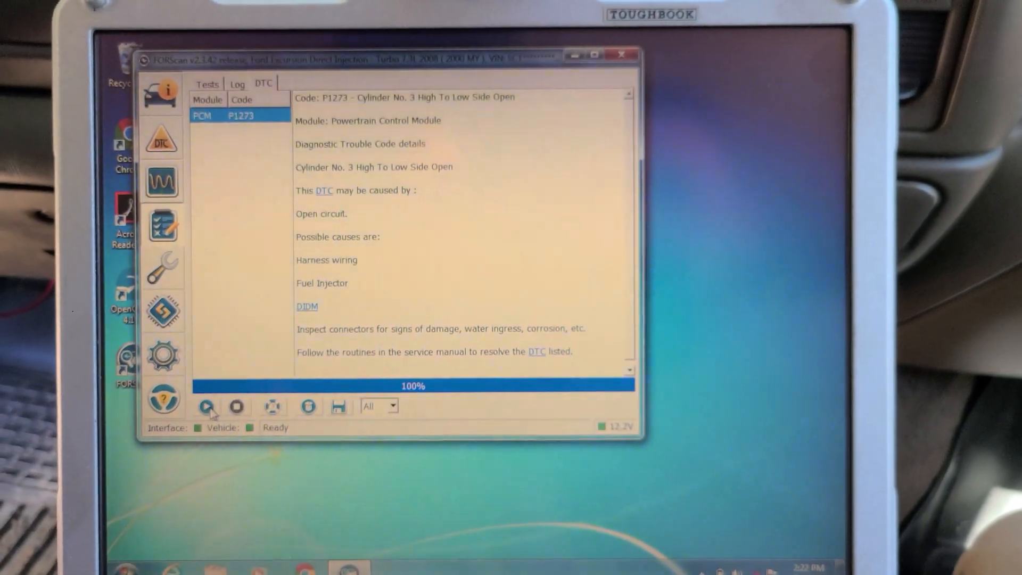
Step: Re-run the KOEO Injector Electrical Self Test, accepting the vehicle-condition warning
click(207, 406)
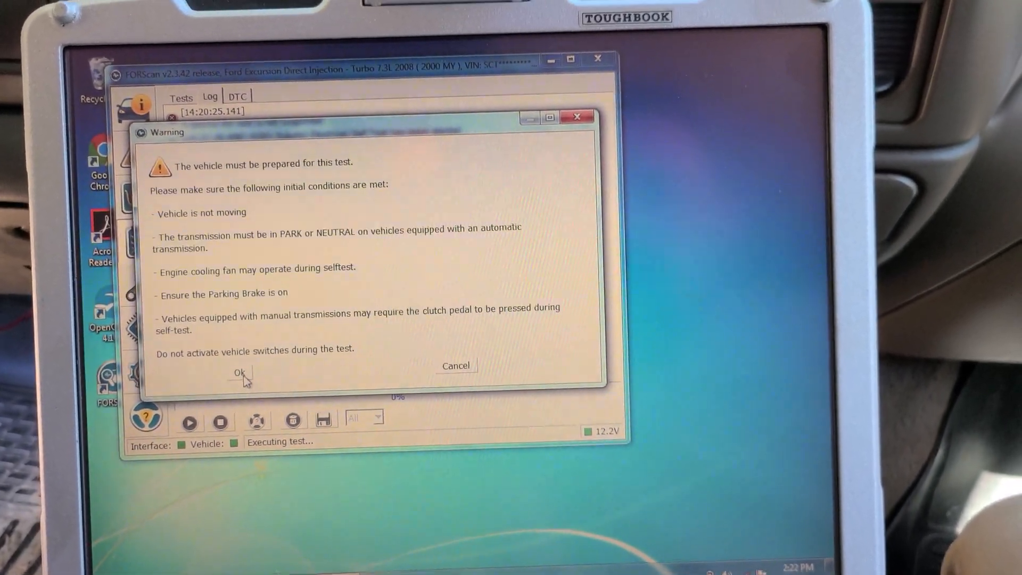
click(240, 372)
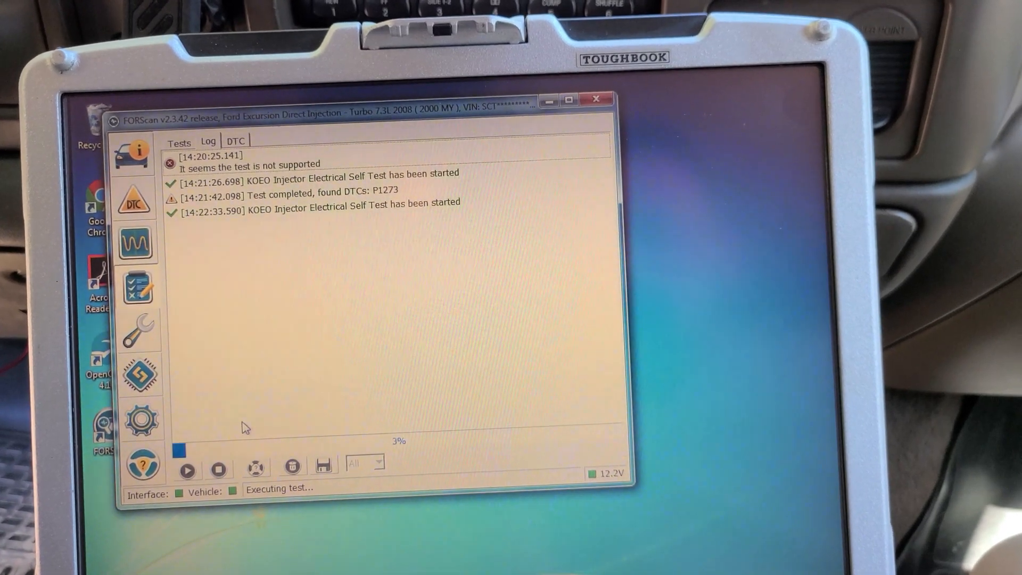